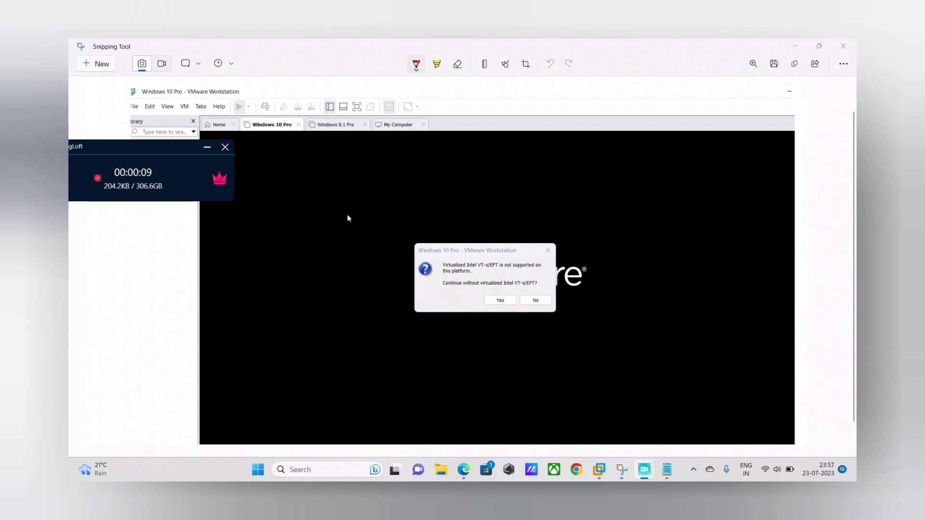
{"action": "mouse_move", "coordinate": [386, 257]}
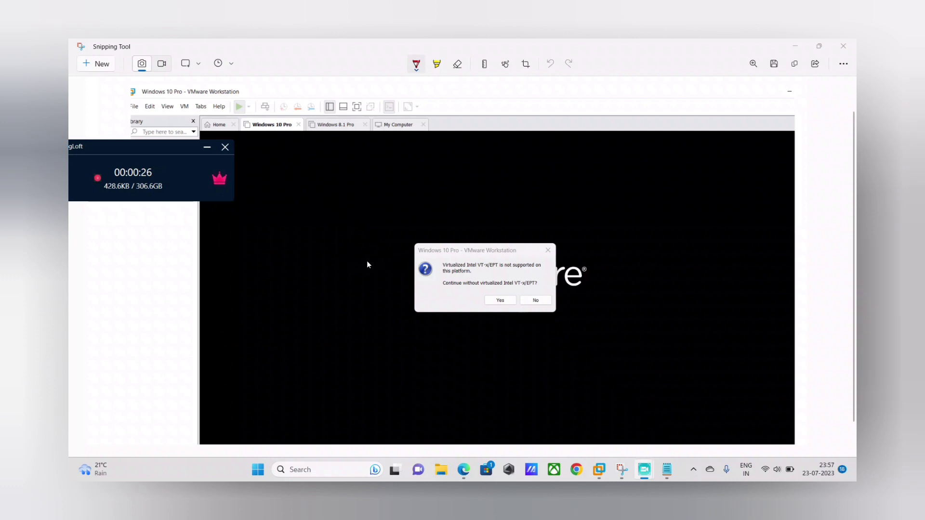
{"action": "mouse_move", "coordinate": [394, 384]}
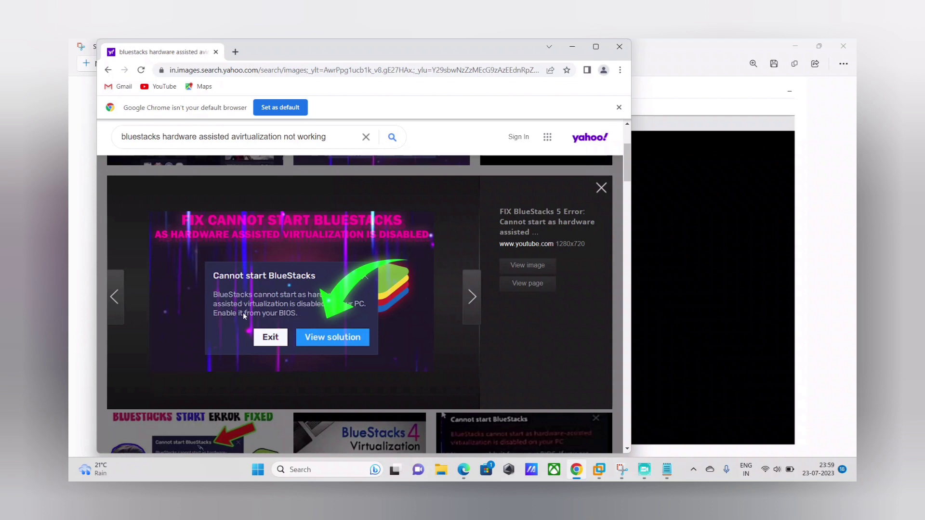
{"action": "mouse_move", "coordinate": [360, 326]}
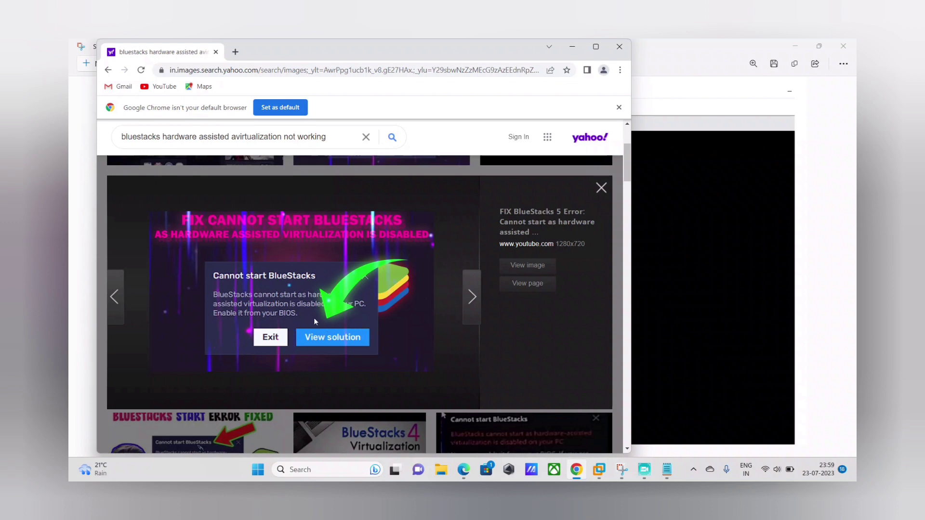
{"action": "mouse_move", "coordinate": [324, 324]}
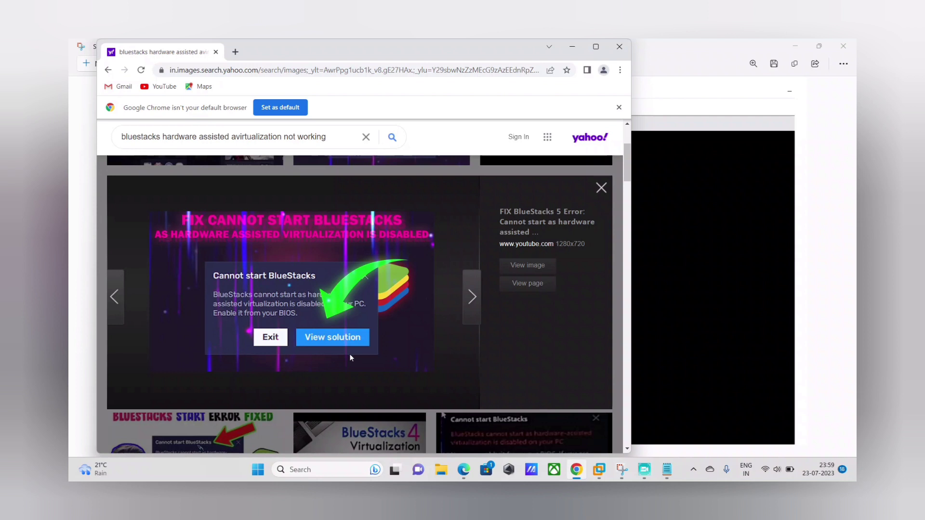
{"action": "mouse_move", "coordinate": [599, 470]}
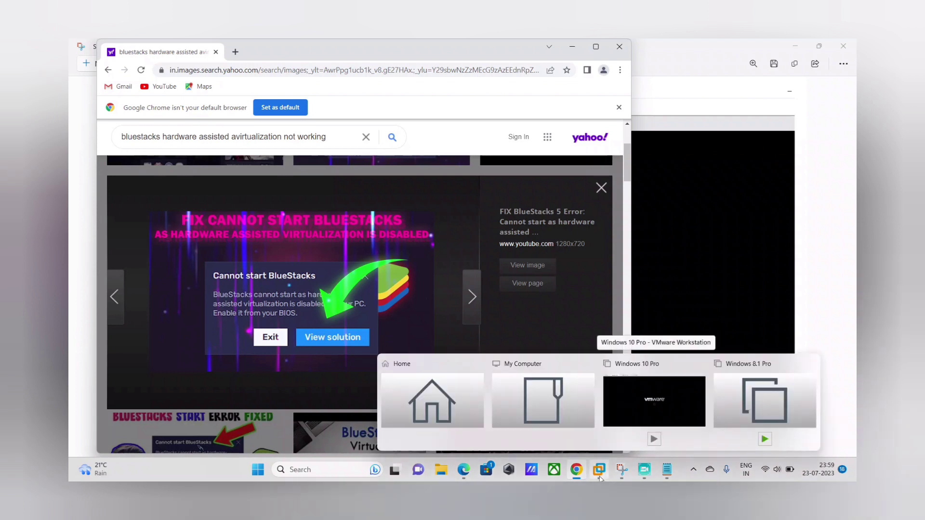
{"action": "mouse_move", "coordinate": [598, 479]}
{"action": "type", "text": "a"}
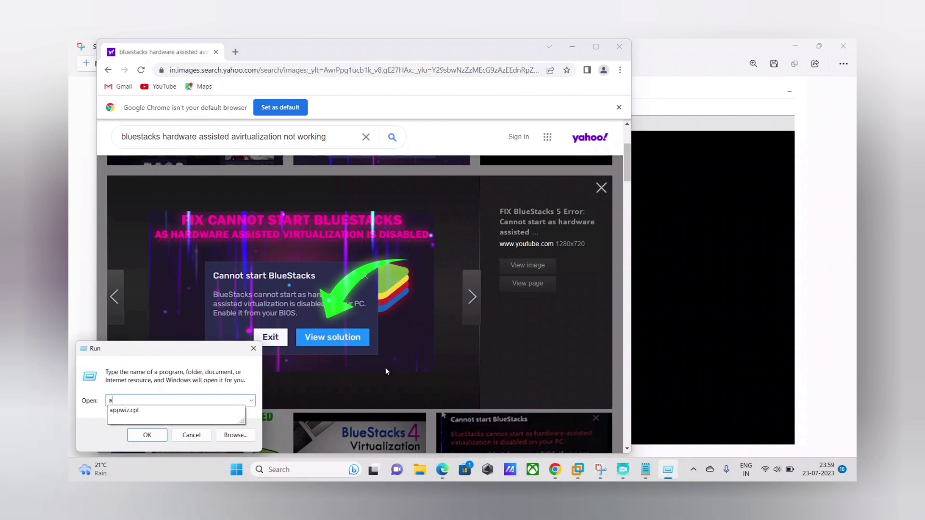
Open Windows Features from Programs and Features and scroll to the virtualization platform entries.
{"action": "left_click", "coordinate": [147, 435]}
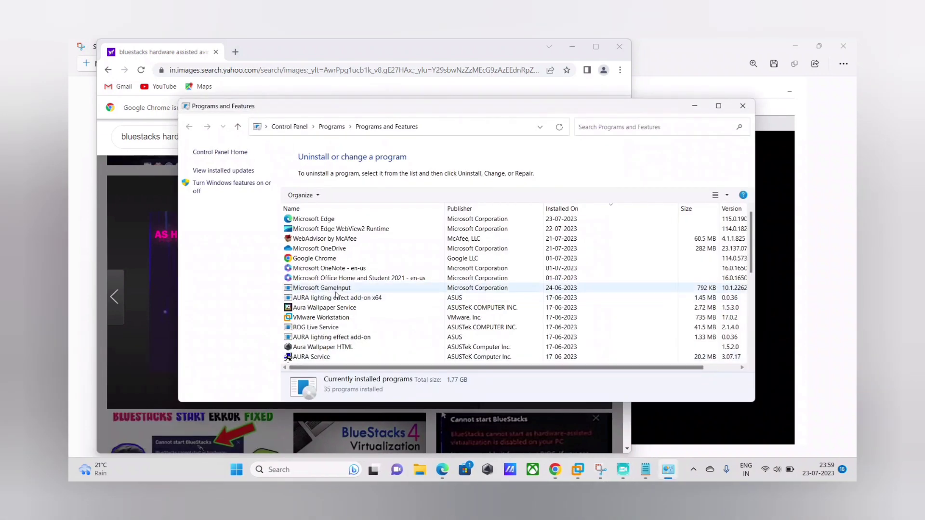
{"action": "left_click", "coordinate": [231, 186]}
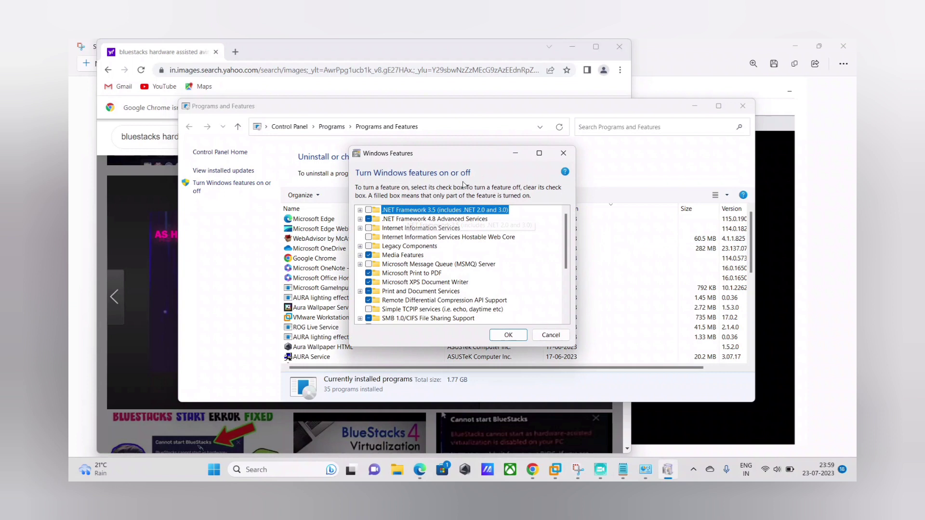
{"action": "scroll", "scroll_direction": "down", "scroll_amount": 3}
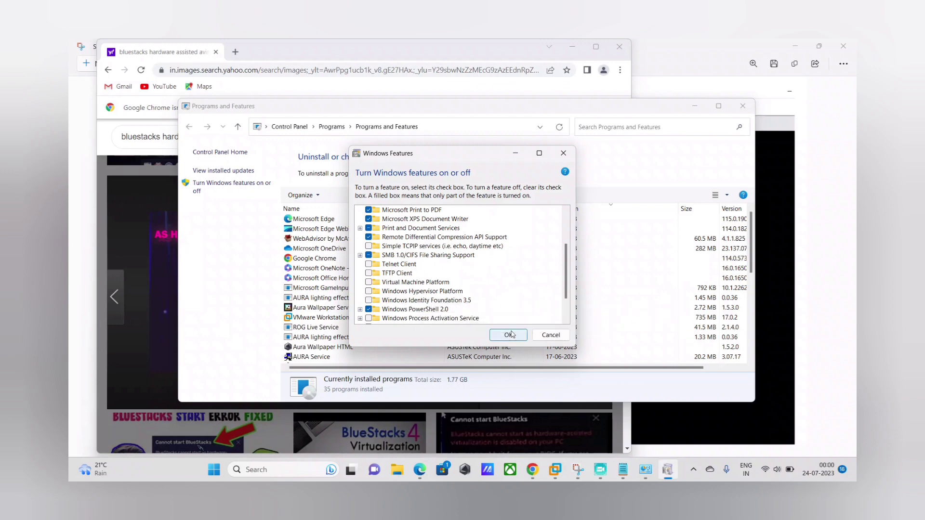
{"action": "mouse_move", "coordinate": [629, 302]}
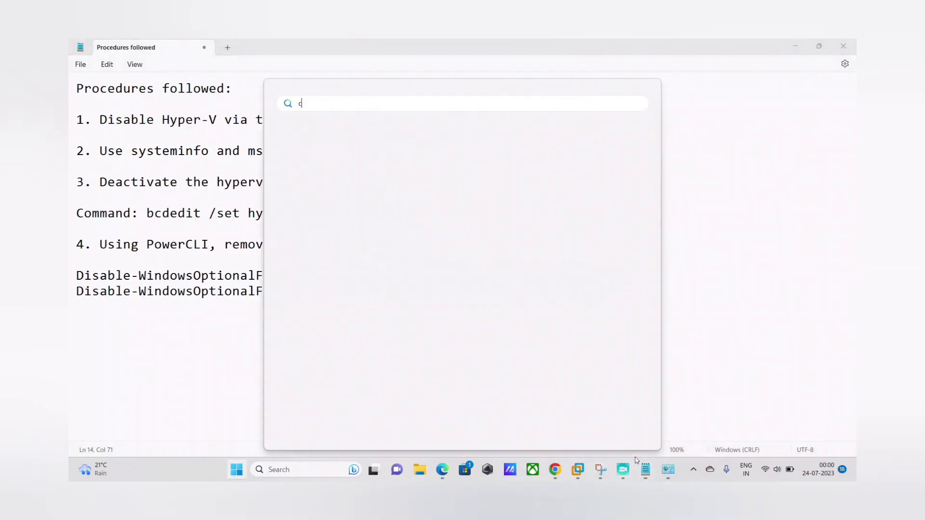
Launch an administrator Command Prompt and copy 'bcdedit /set hypervisorlaunchtype off' from the notes.
{"action": "type", "text": "md"}
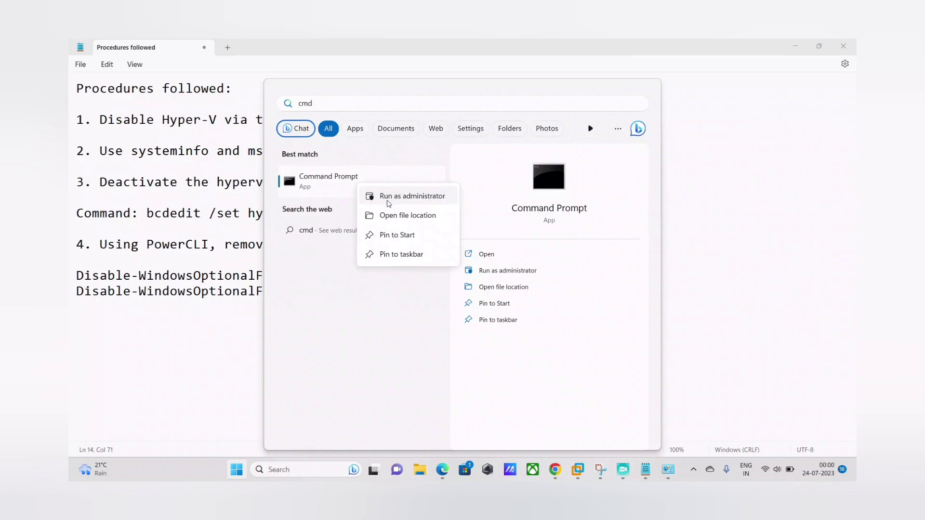
{"action": "left_click", "coordinate": [412, 196]}
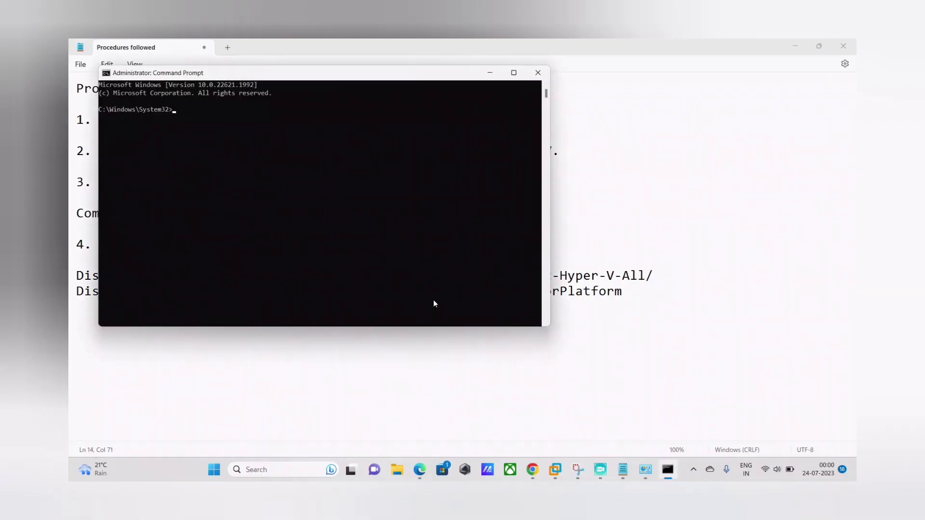
{"action": "left_click", "coordinate": [538, 73]}
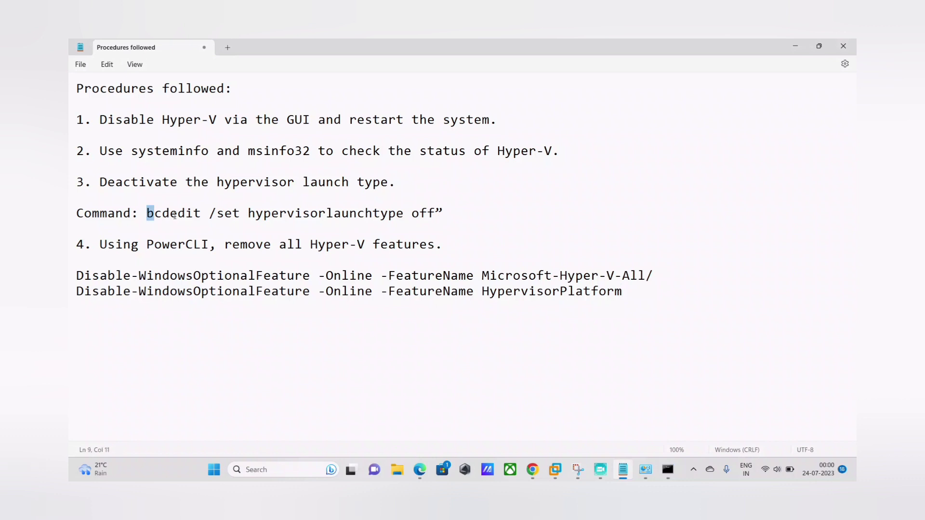
{"action": "left_click_drag", "start_coordinate": [147, 213], "coordinate": [434, 213]}
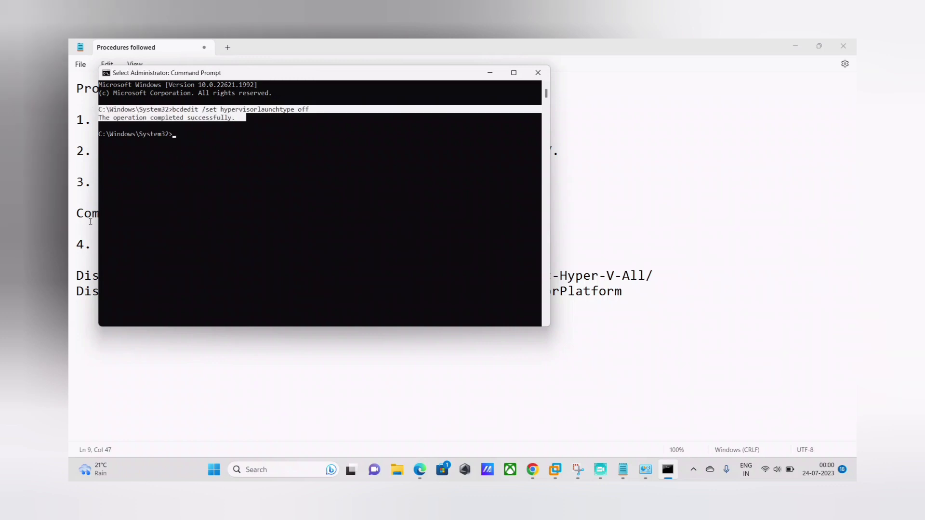
{"action": "left_click", "coordinate": [537, 72]}
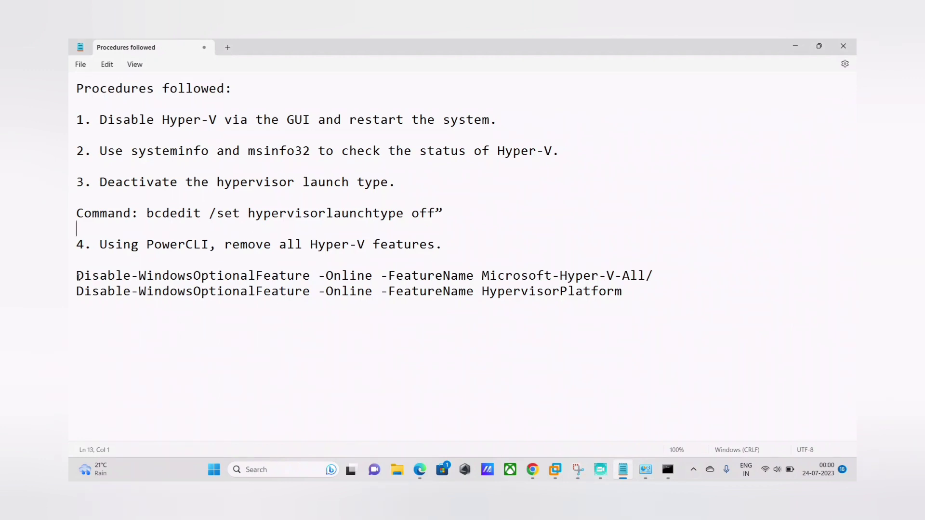
Launch Windows PowerShell with administrator rights.
{"action": "left_click_drag", "start_coordinate": [76, 275], "coordinate": [644, 275]}
{"action": "type", "text": "p"}
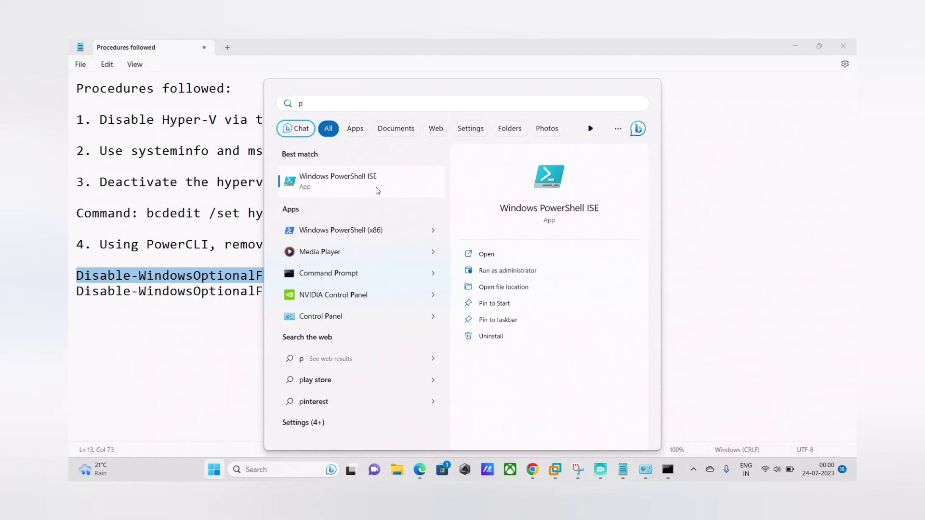
{"action": "right_click", "coordinate": [339, 182]}
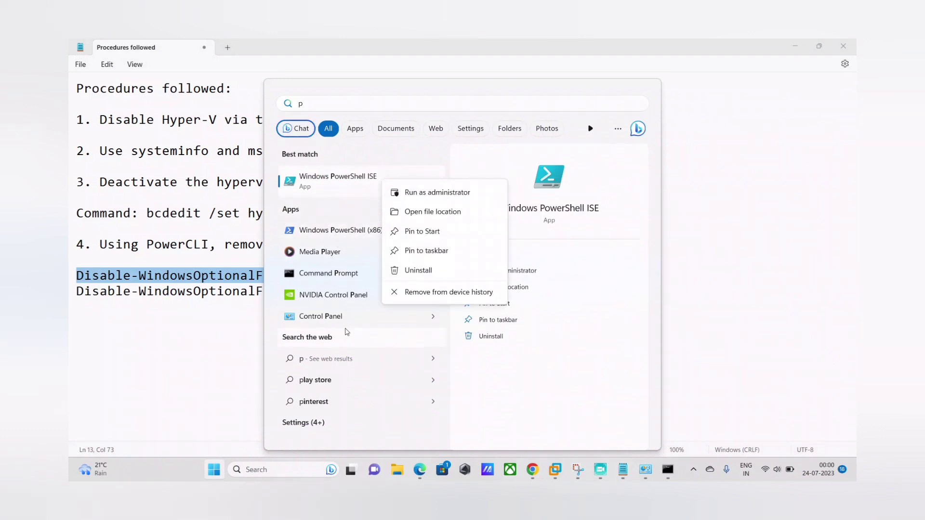
{"action": "type", "text": "ower"}
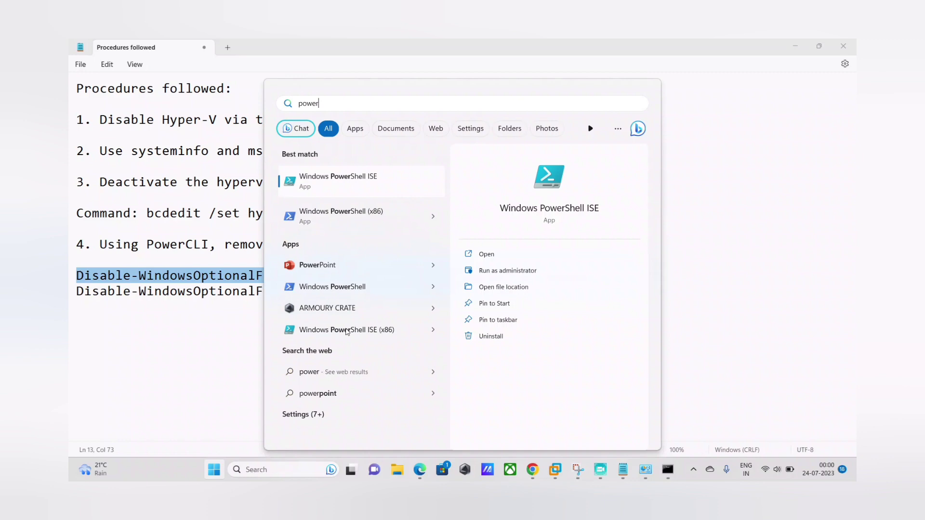
{"action": "type", "text": "s"}
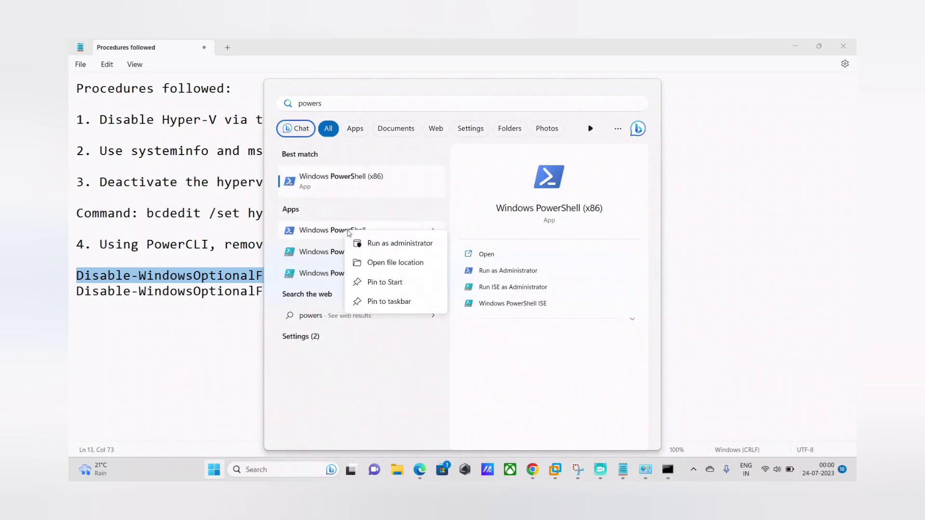
{"action": "left_click", "coordinate": [400, 242]}
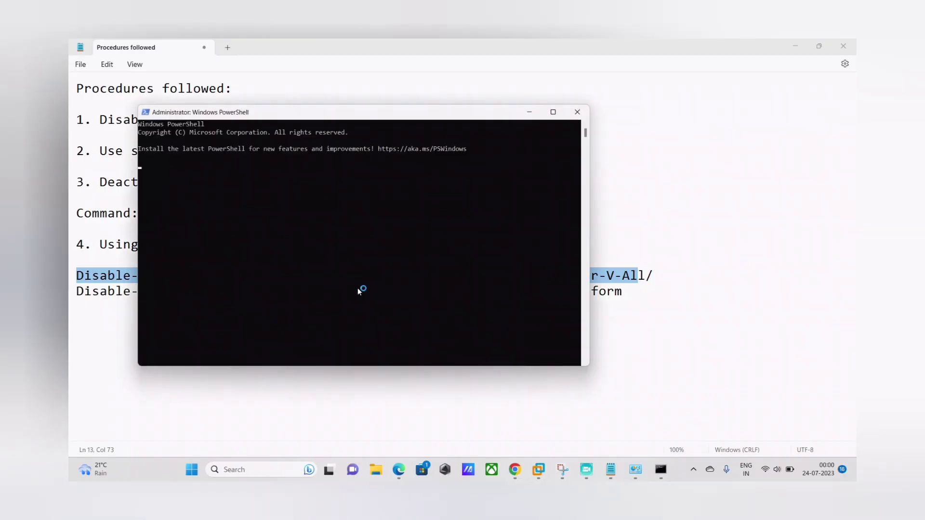
Run 'Disable-WindowsOptionalFeature -Online -FeatureName HypervisorPlatform' copied from the notes.
{"action": "left_click", "coordinate": [576, 112]}
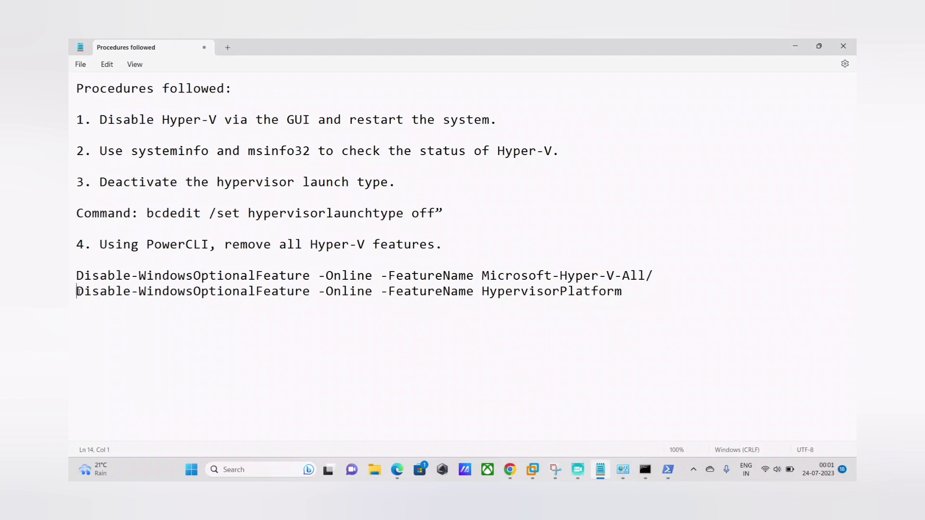
{"action": "left_click_drag", "start_coordinate": [76, 291], "coordinate": [621, 291]}
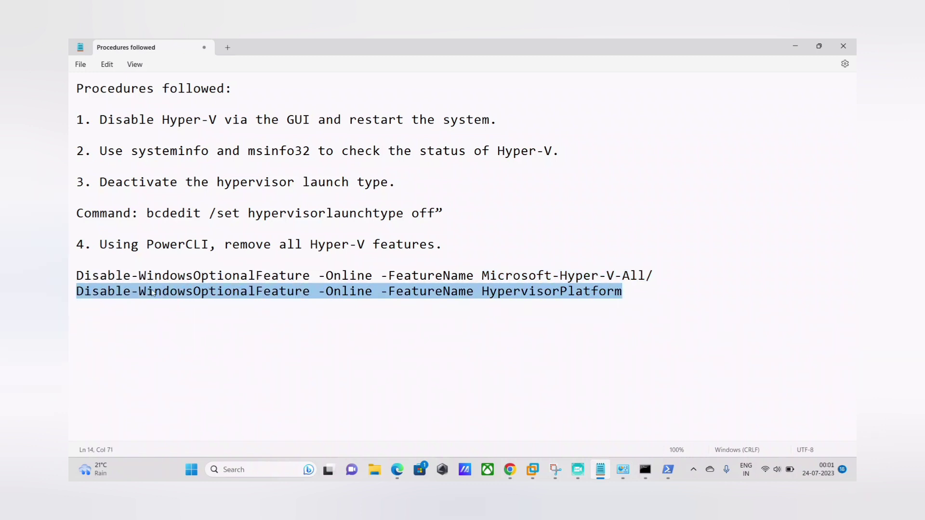
{"action": "left_click", "coordinate": [667, 471]}
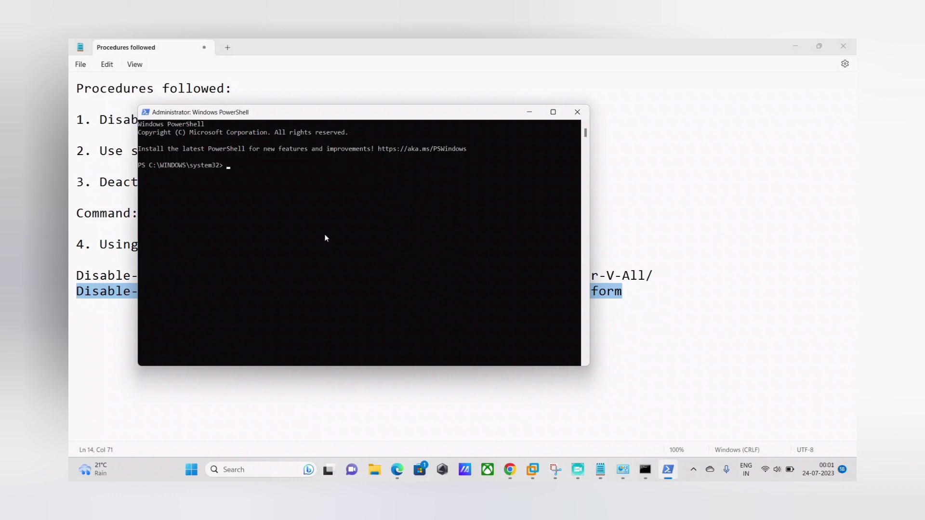
{"action": "type", "text": "Disable-WindowsOptionalFeature -Online -FeatureName HypervisorPlatform"}
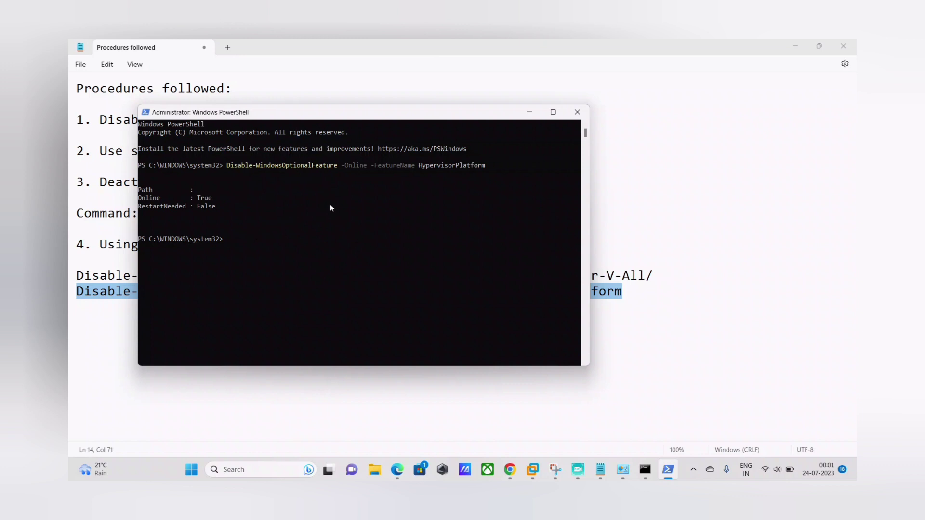
{"action": "mouse_move", "coordinate": [497, 202]}
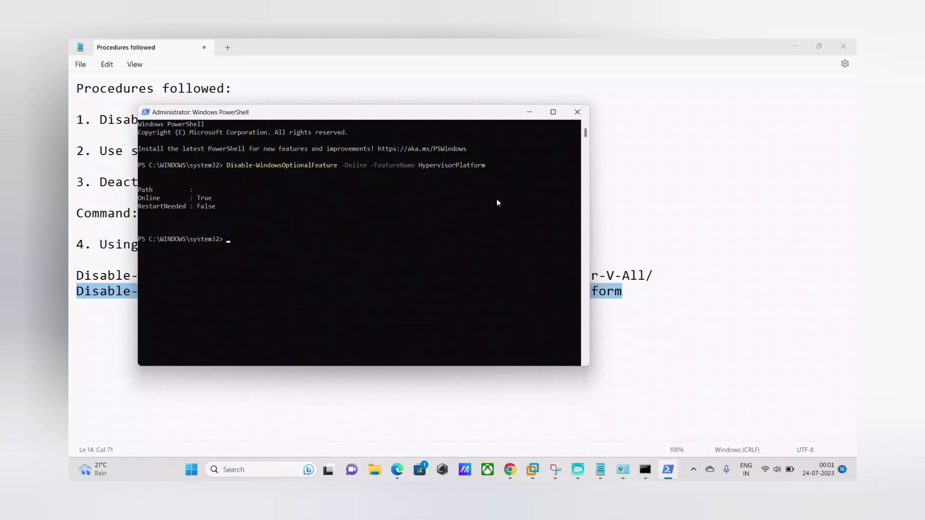
{"action": "mouse_move", "coordinate": [586, 422]}
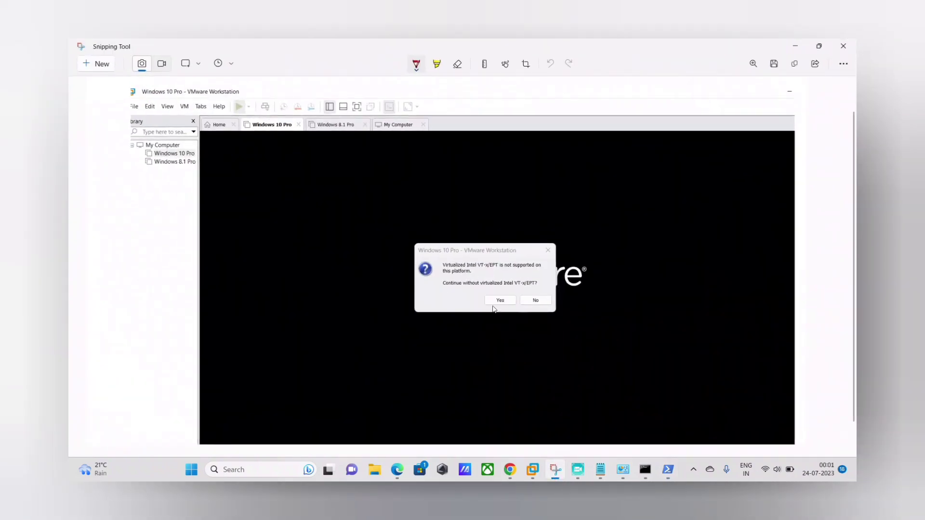
{"action": "mouse_move", "coordinate": [567, 334]}
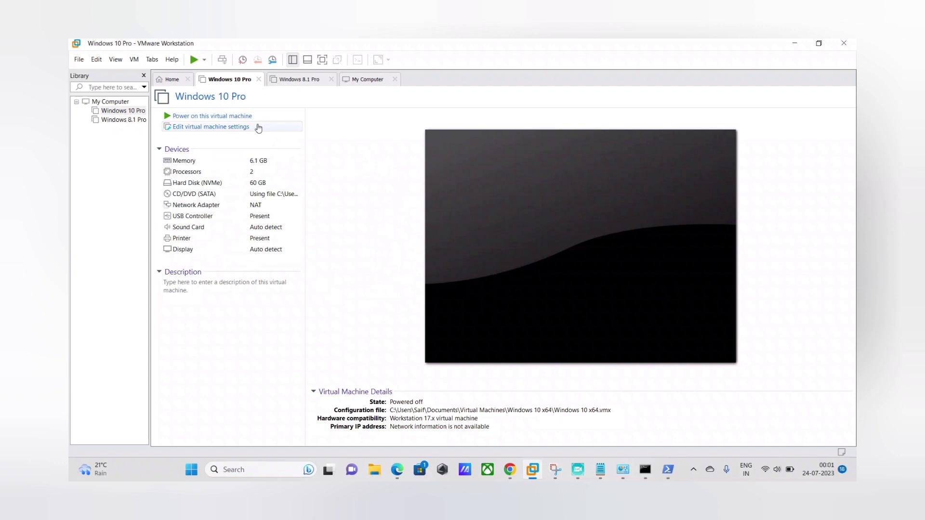
Tick 'Virtualize Intel VT-x/EPT or AMD-V/RVI' in the Windows 10 Pro VM's Processors settings.
{"action": "right_click", "coordinate": [122, 110]}
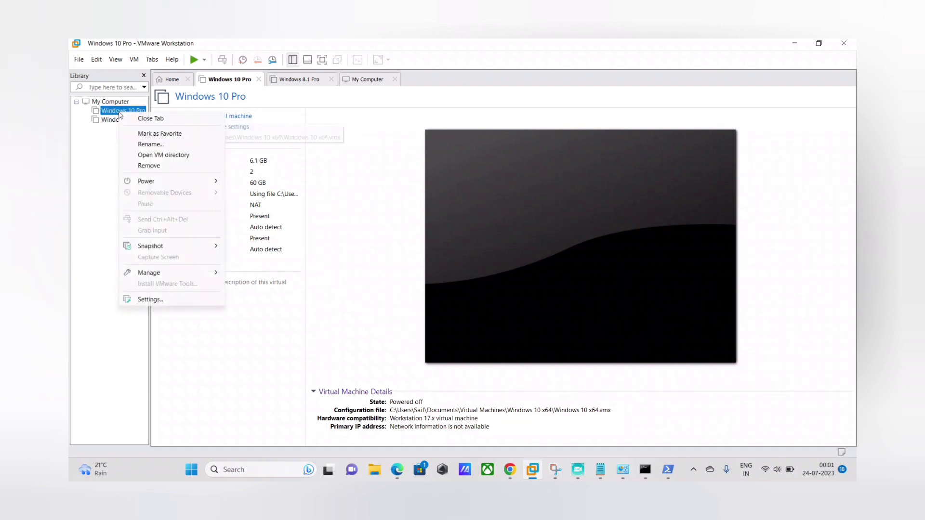
{"action": "left_click", "coordinate": [149, 299]}
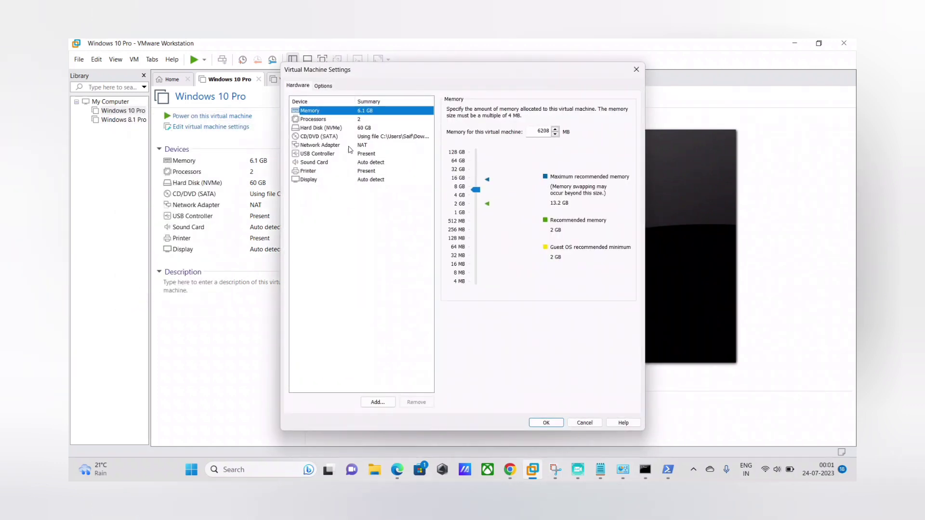
{"action": "left_click", "coordinate": [313, 118]}
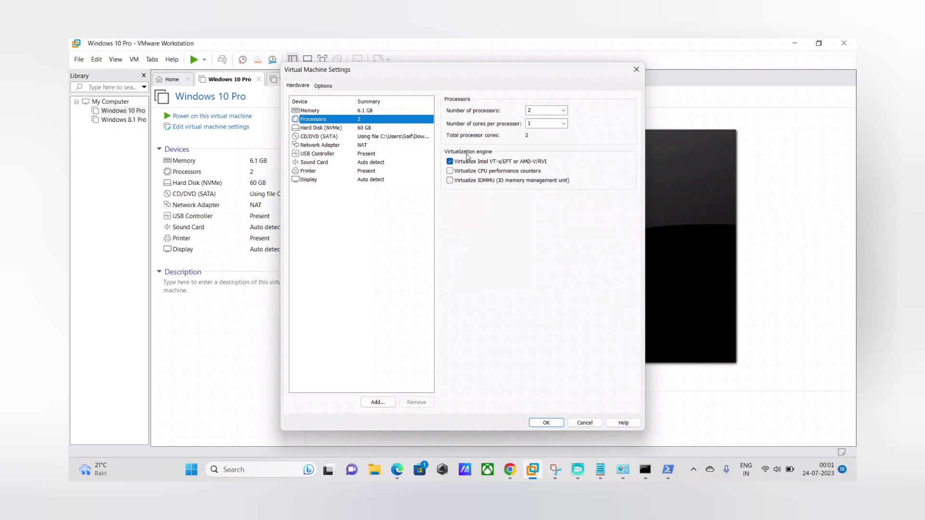
{"action": "left_click", "coordinate": [544, 422]}
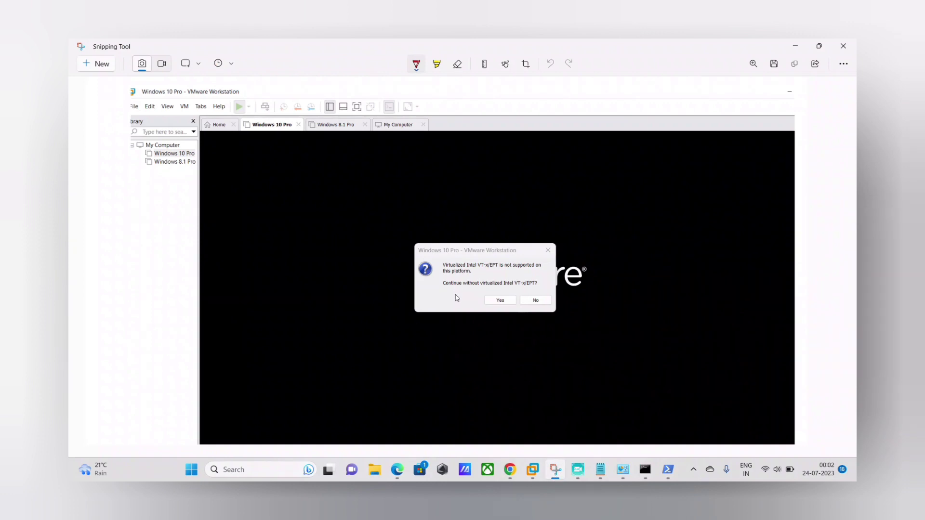
{"action": "mouse_move", "coordinate": [333, 279]}
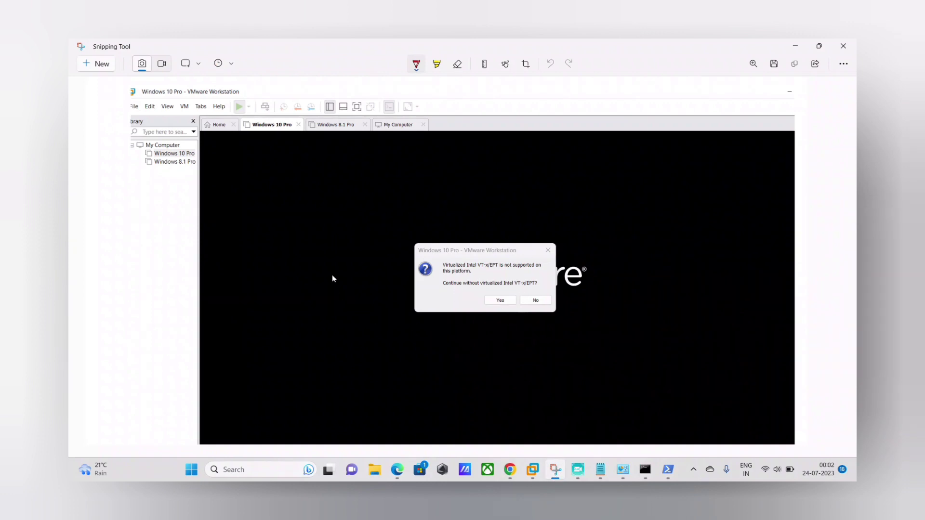
{"action": "mouse_move", "coordinate": [395, 236]}
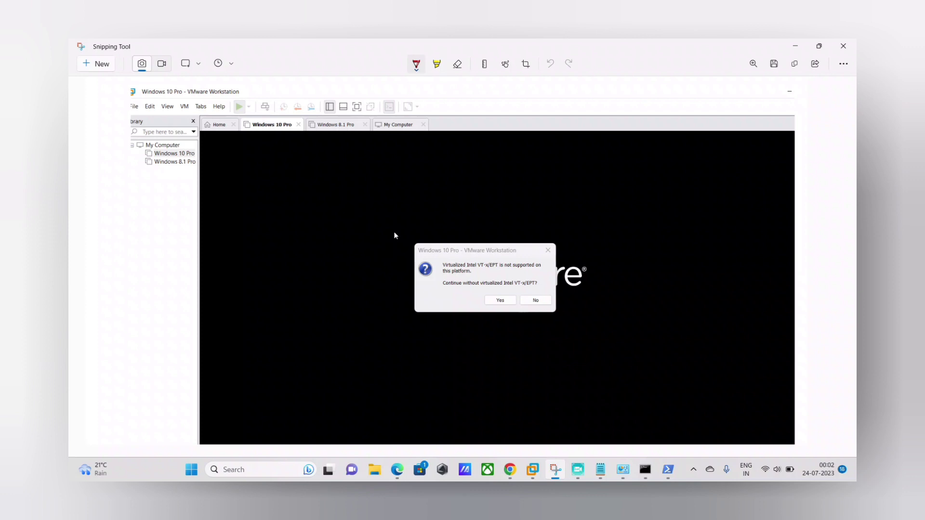
{"action": "mouse_move", "coordinate": [529, 355]}
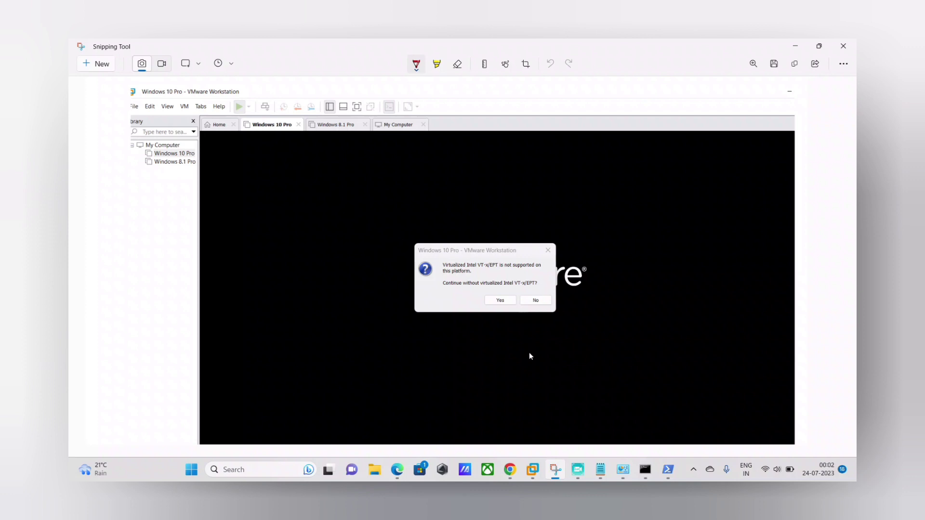